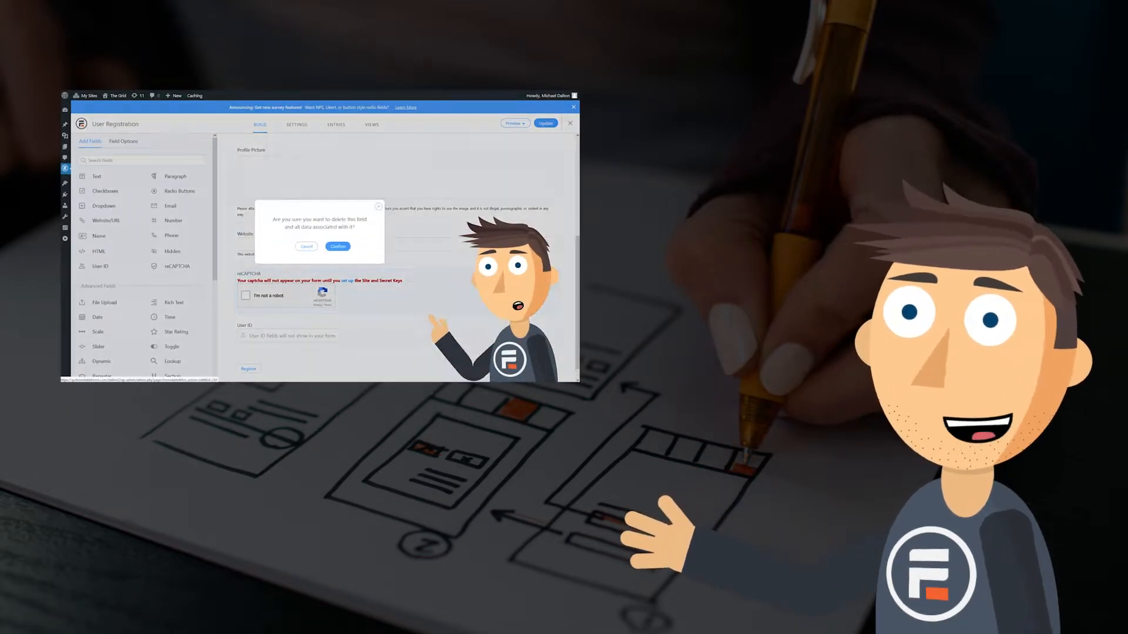
Step: Confirm removing the reCAPTCHA field from User Registration and save the form
left_click(337, 247)
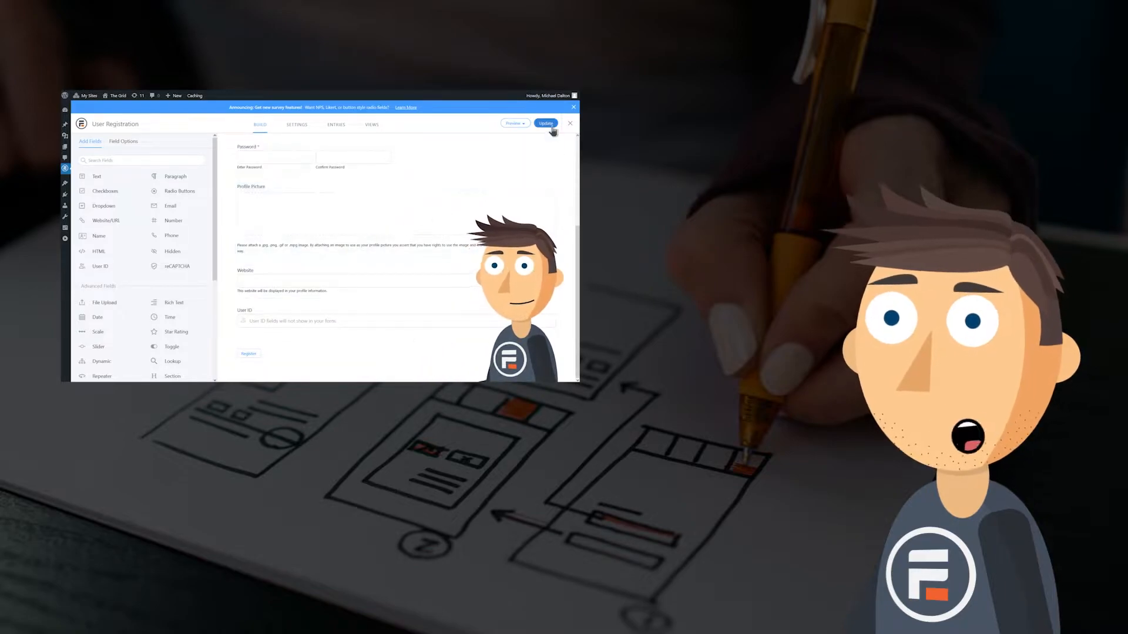
left_click(546, 123)
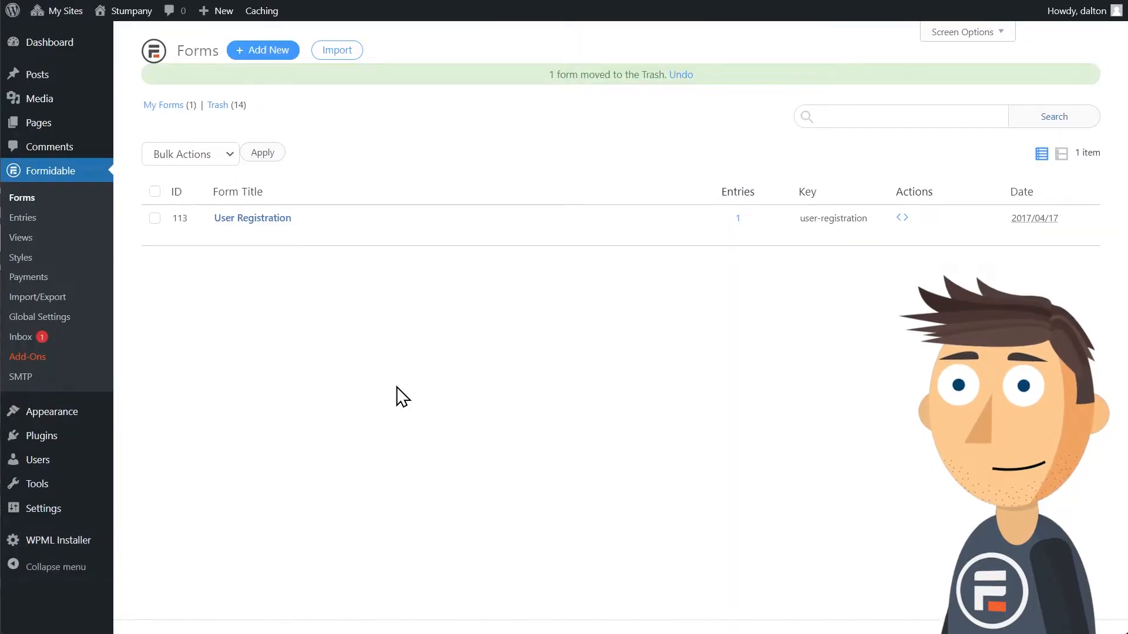
Step: Add a new form from the 'Edit User Profile' template found by searching 'edit user', keeping its name
left_click(263, 49)
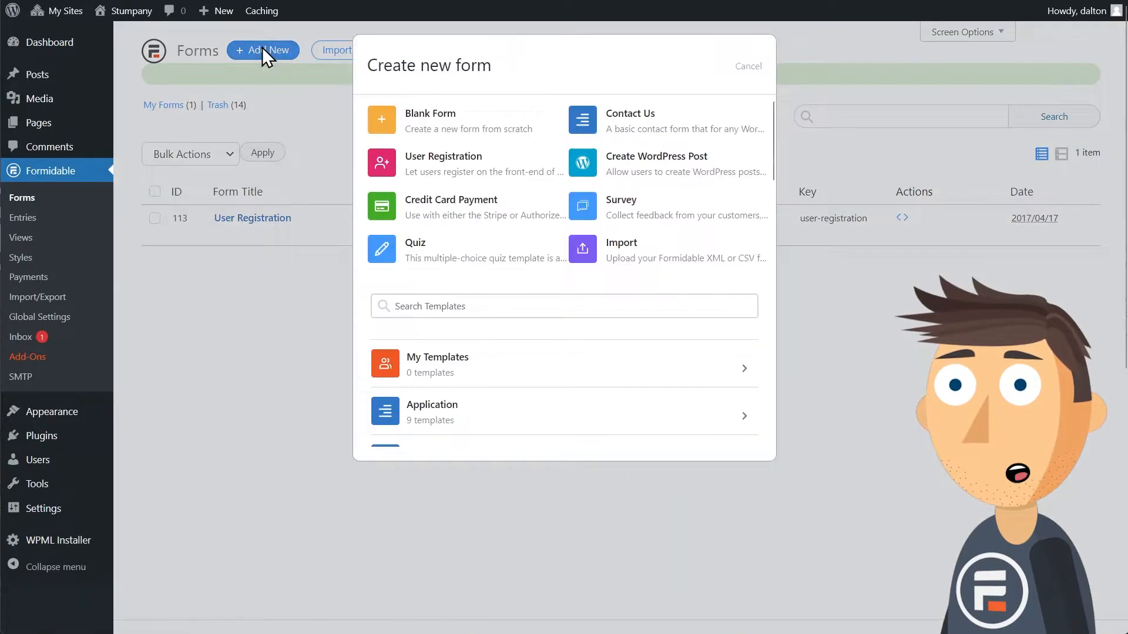
type("edit user")
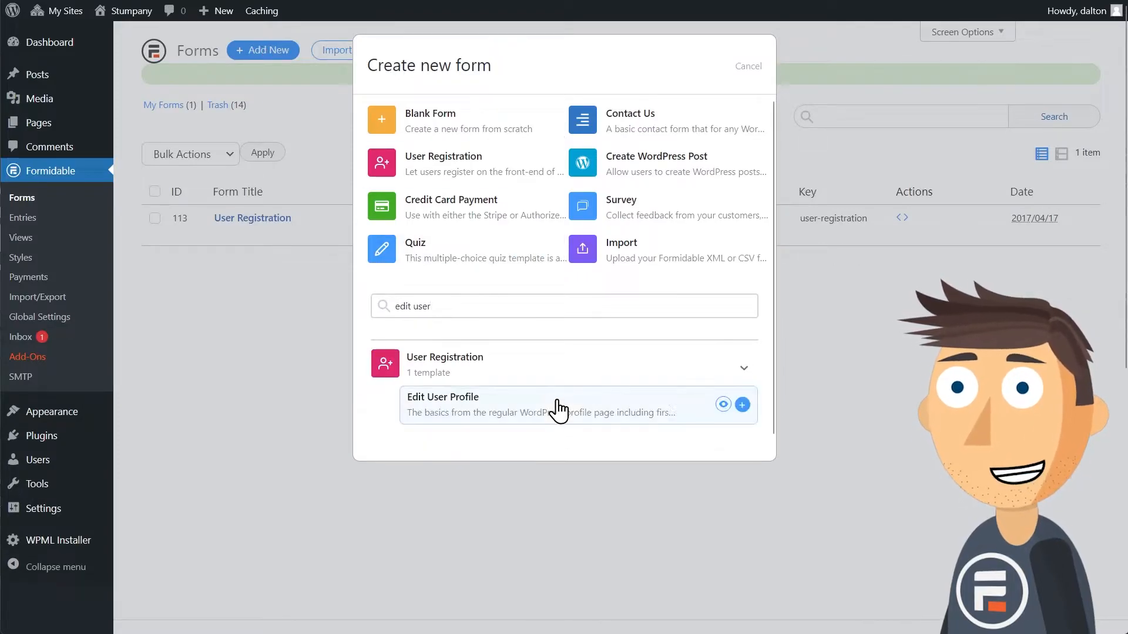
left_click(743, 404)
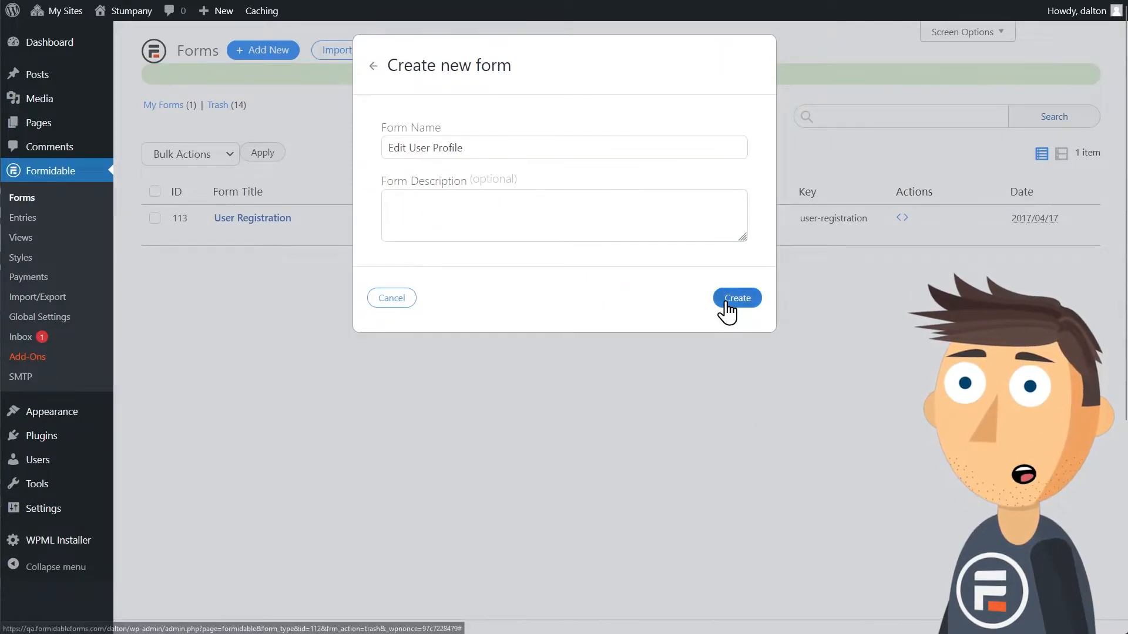
left_click(738, 299)
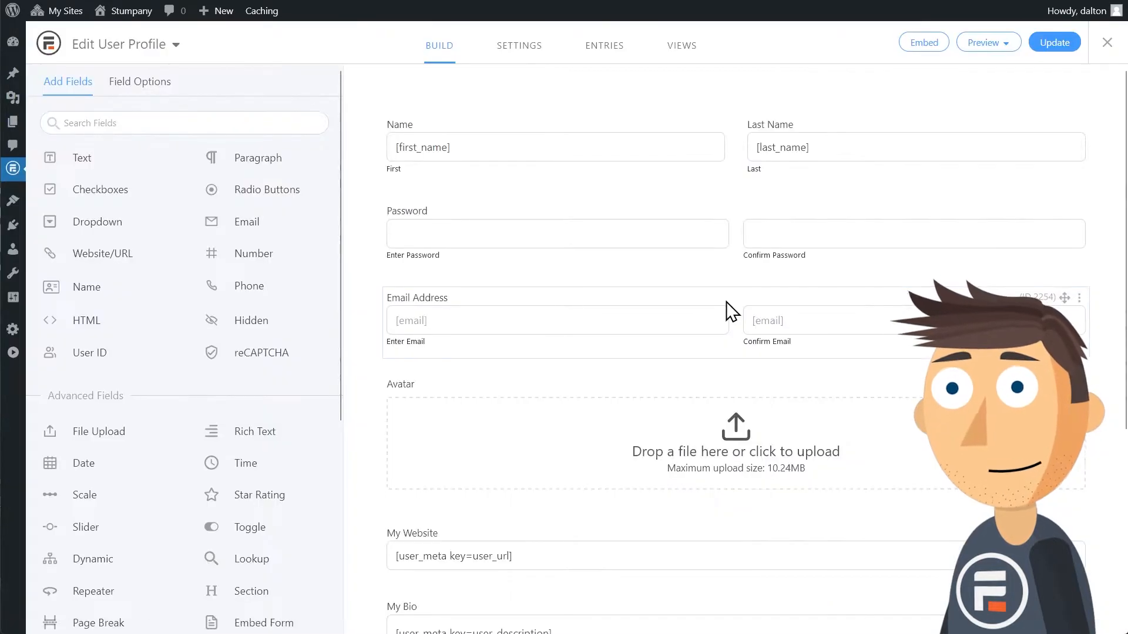
mouse_move(512, 423)
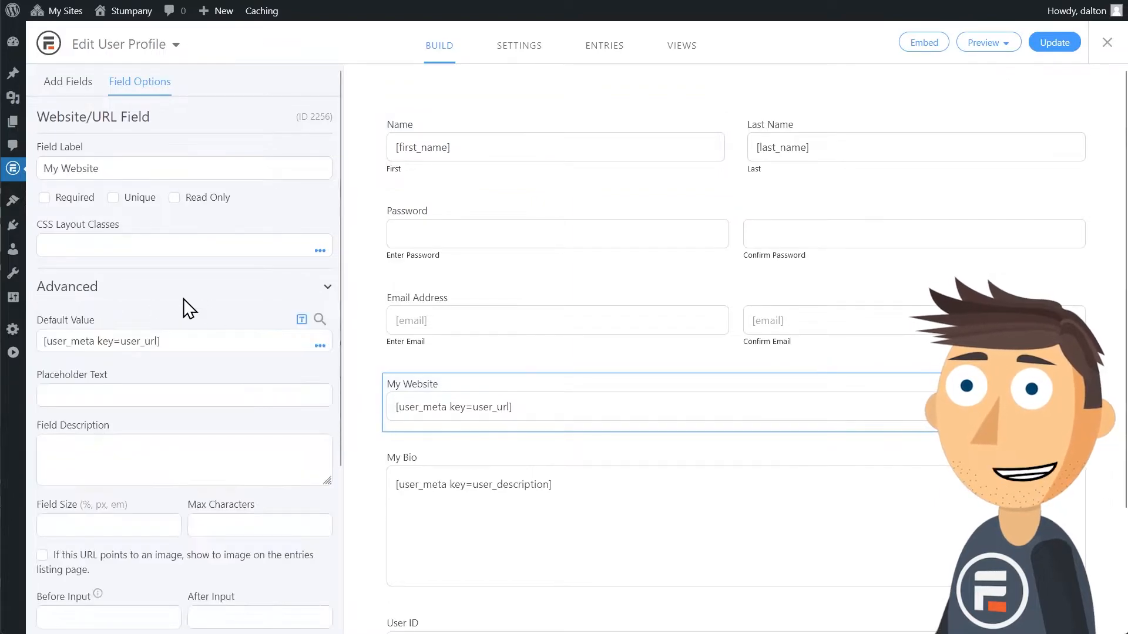
Step: Look over the template's profile fields and save the form unchanged with Update
scroll("down", 3)
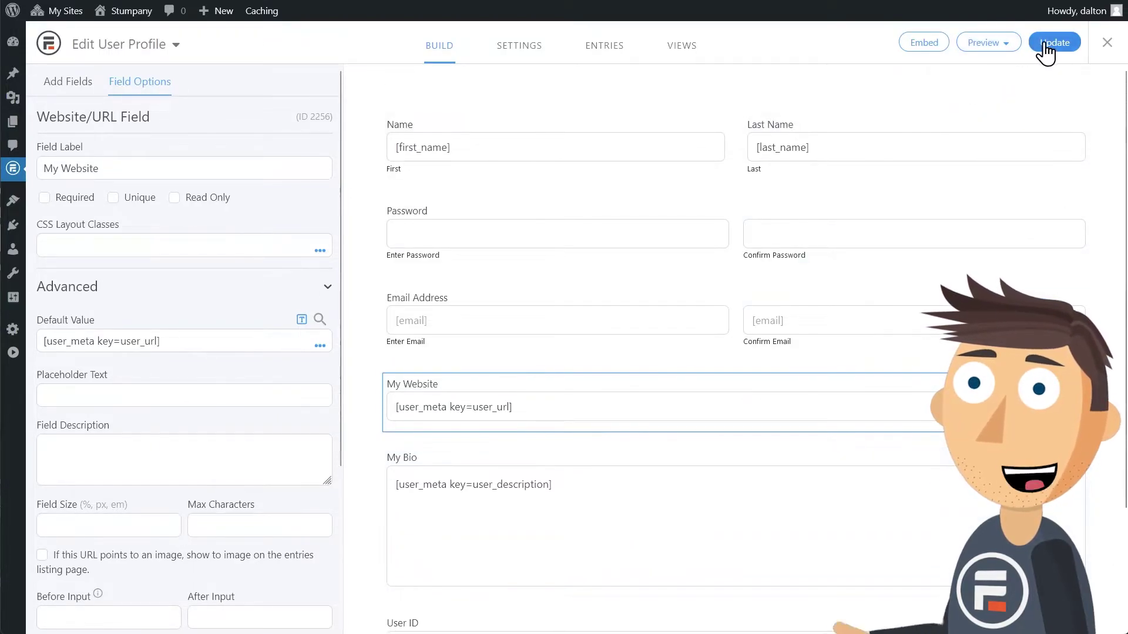
left_click(1055, 43)
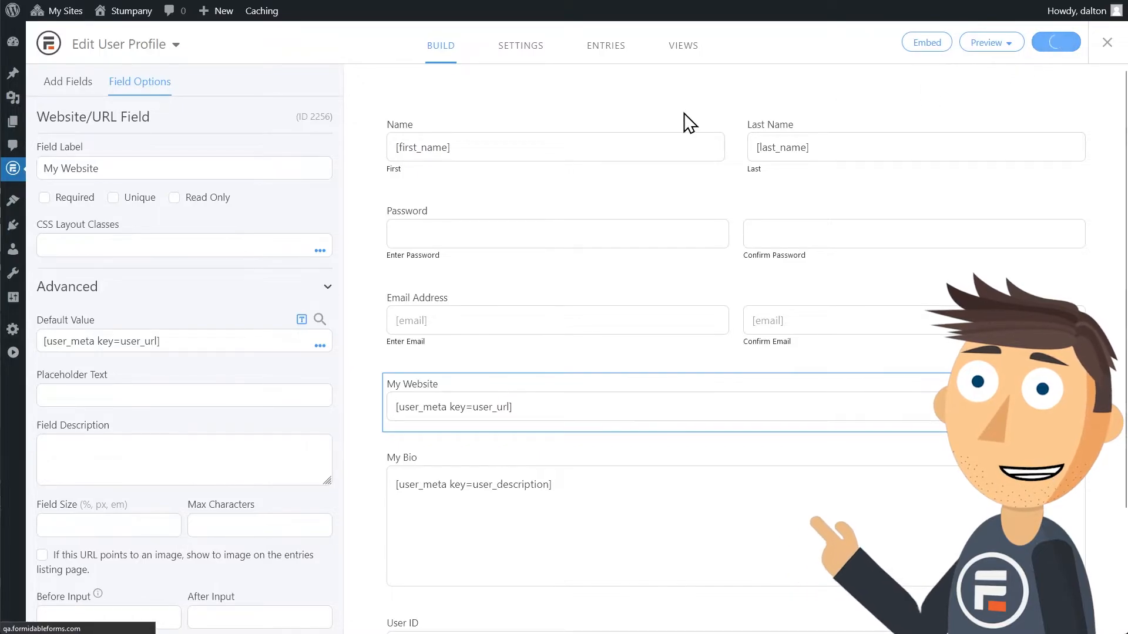
left_click(1055, 43)
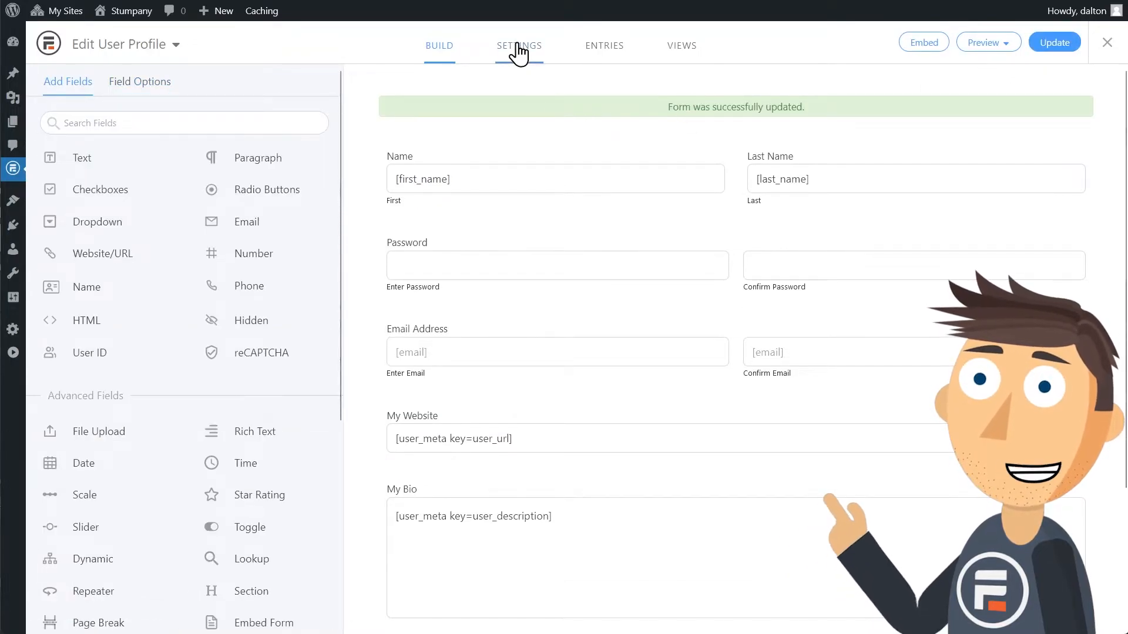
Step: Save Form Permissions limiting Logged-in Users to one entry with front-end editing of their own
left_click(519, 44)
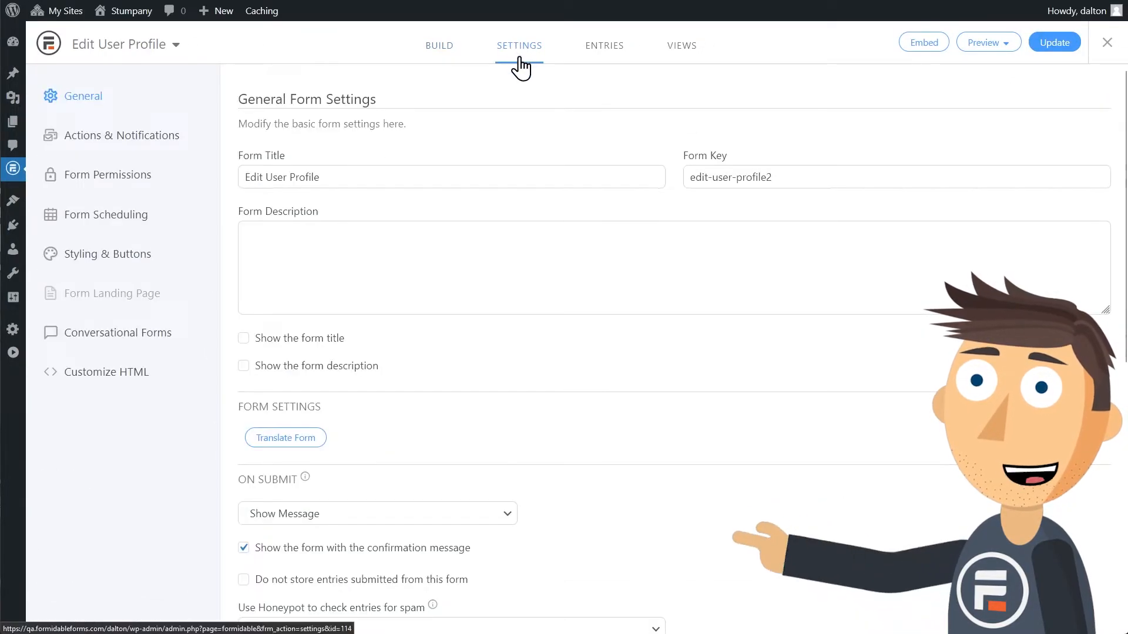
left_click(108, 174)
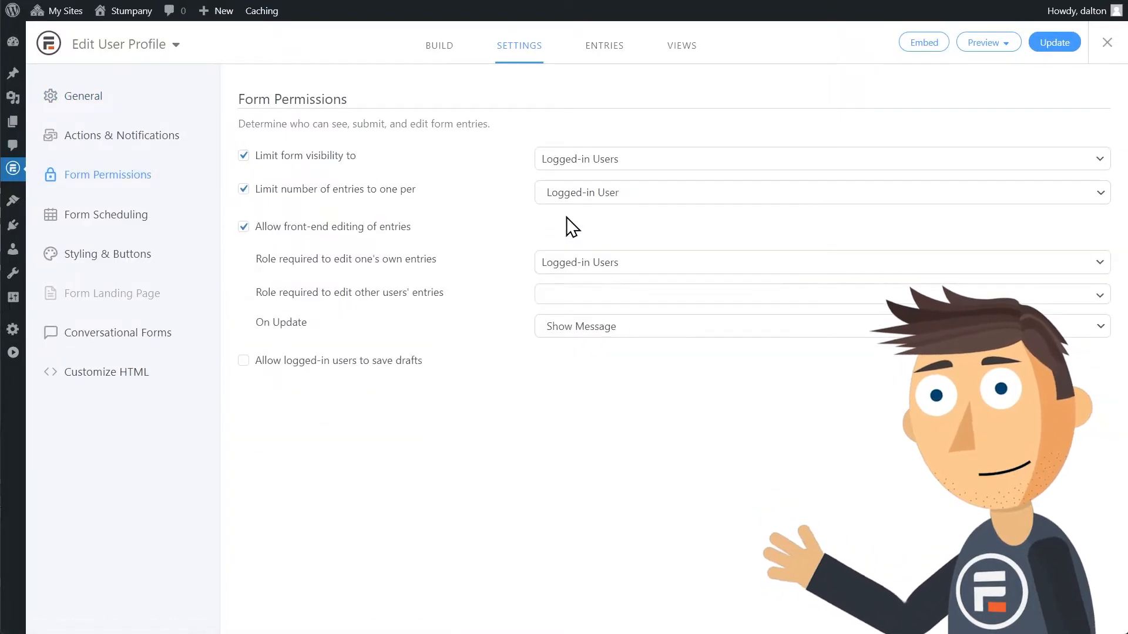
mouse_move(575, 263)
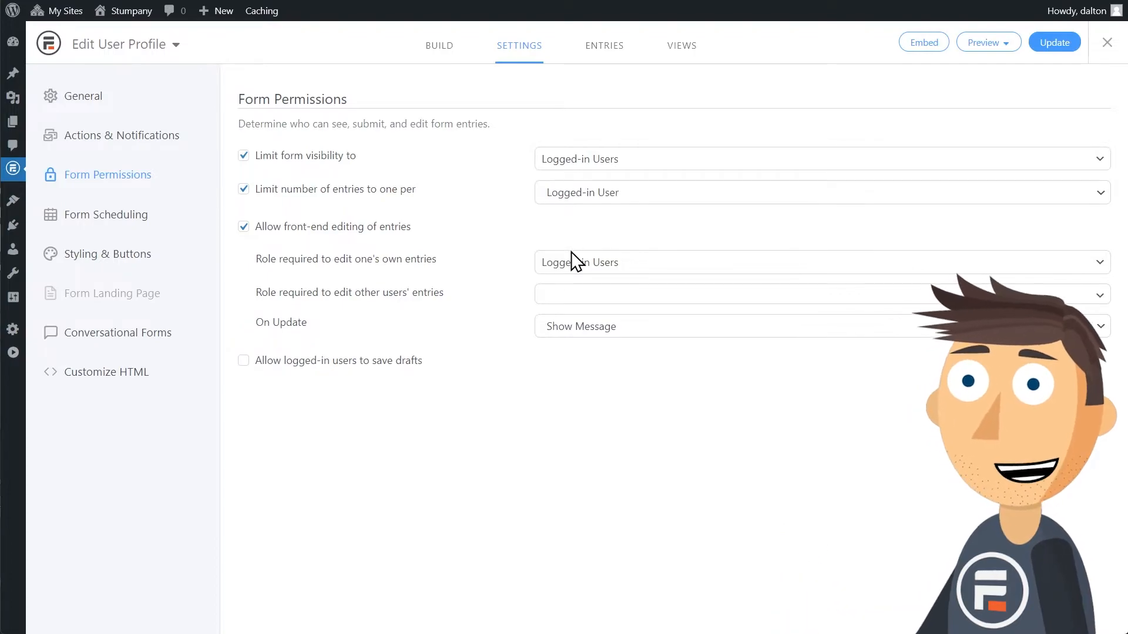
mouse_move(486, 251)
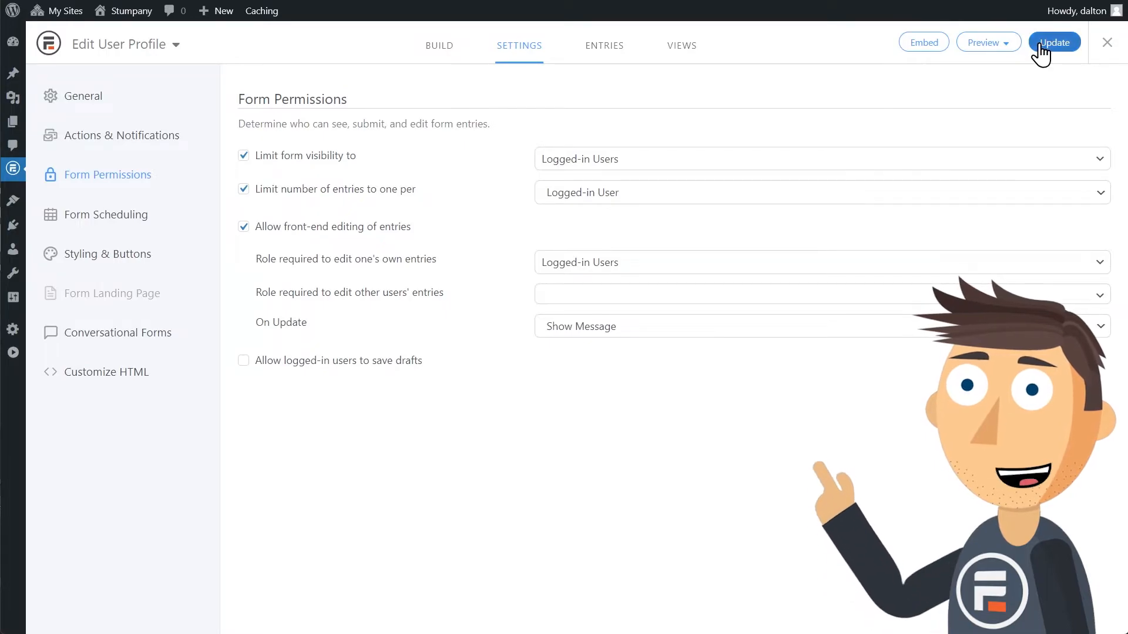
left_click(1055, 42)
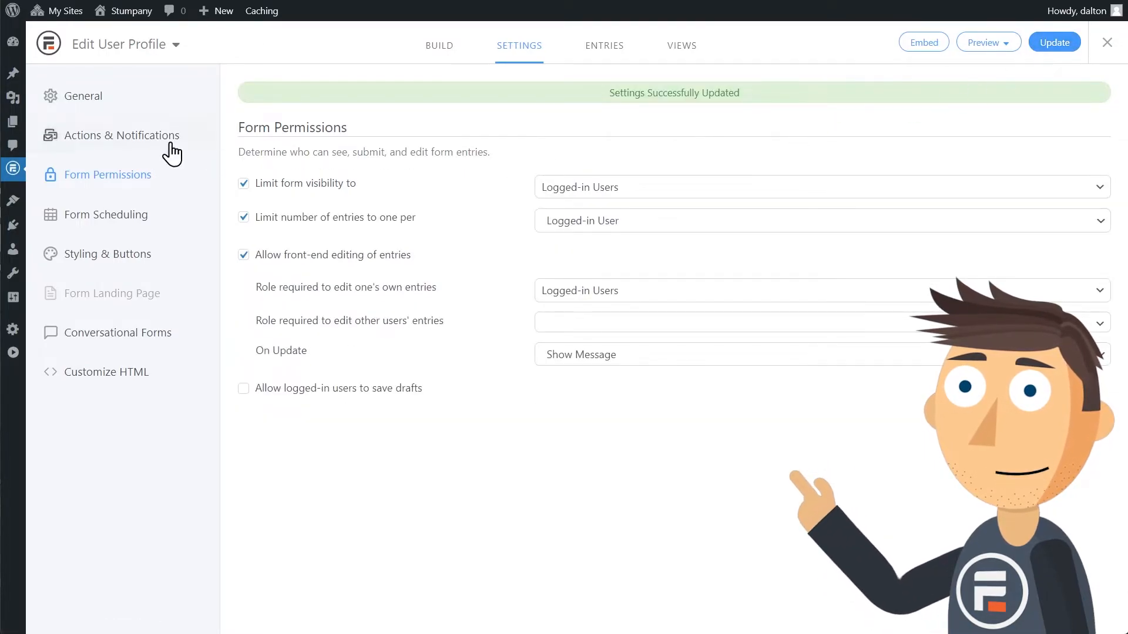
Step: Add 'Entry is updated' as a trigger for the Register User action
left_click(120, 135)
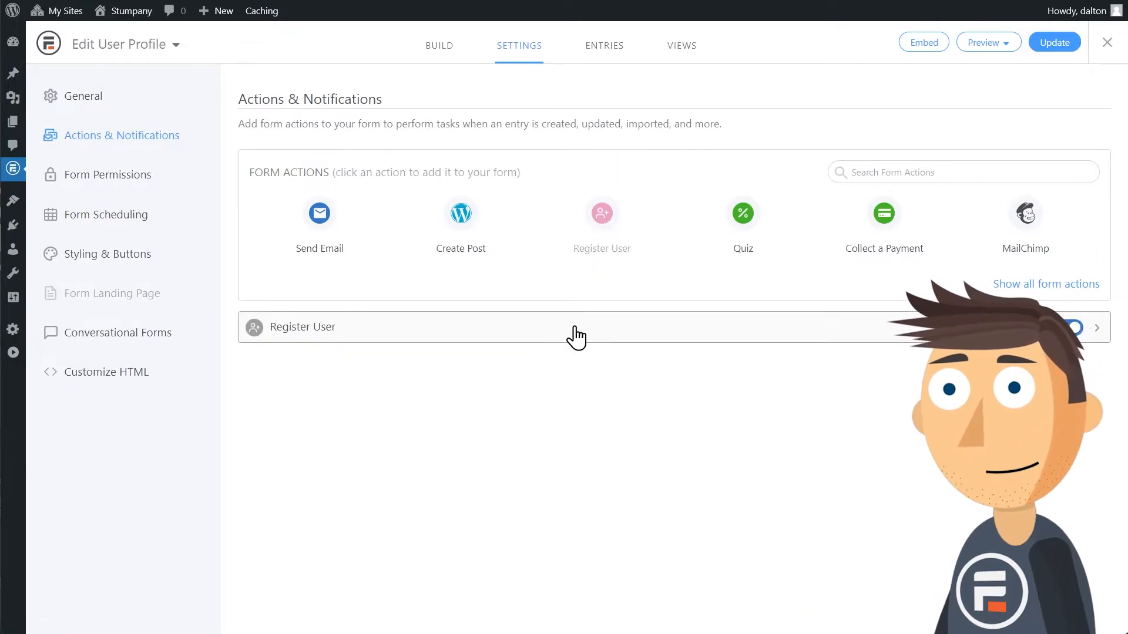
left_click(302, 326)
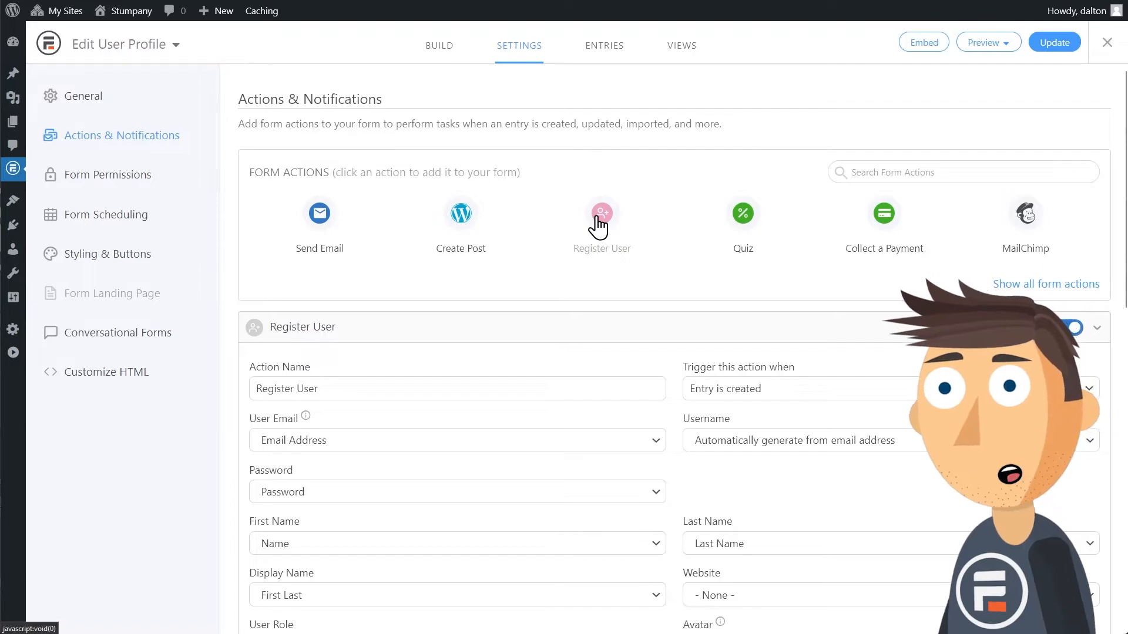
scroll("down", 3)
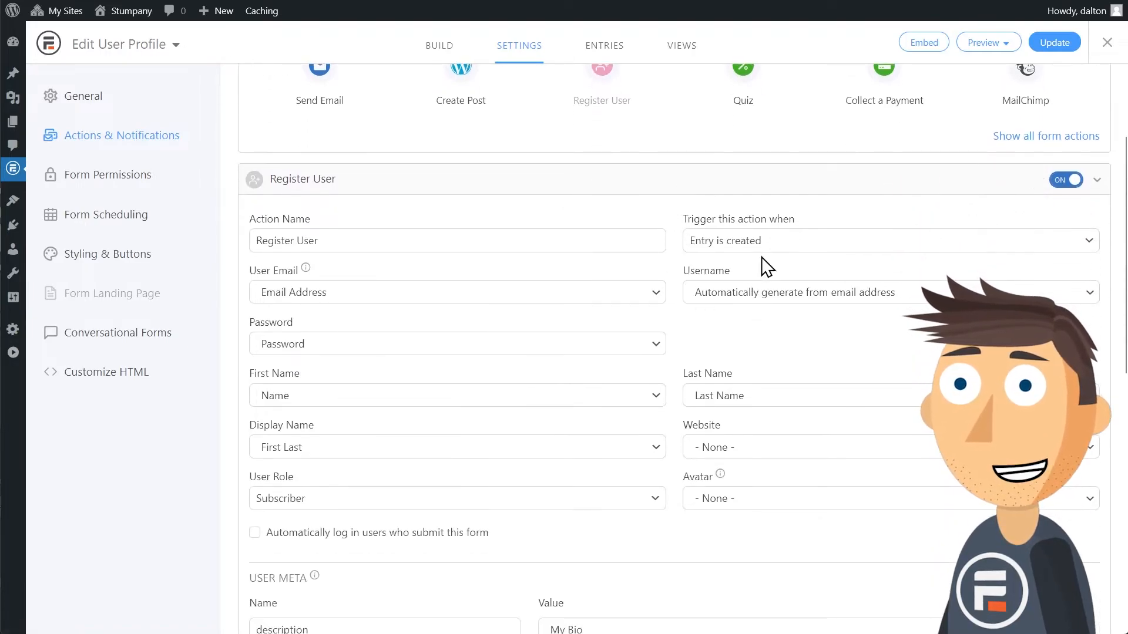
left_click(699, 289)
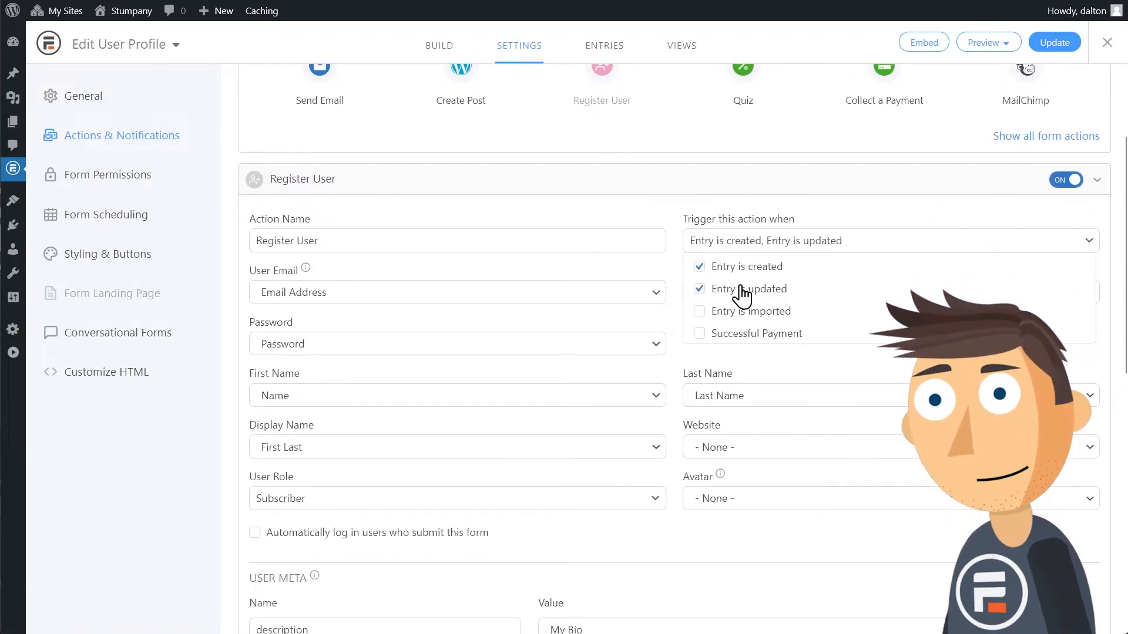
left_click(725, 229)
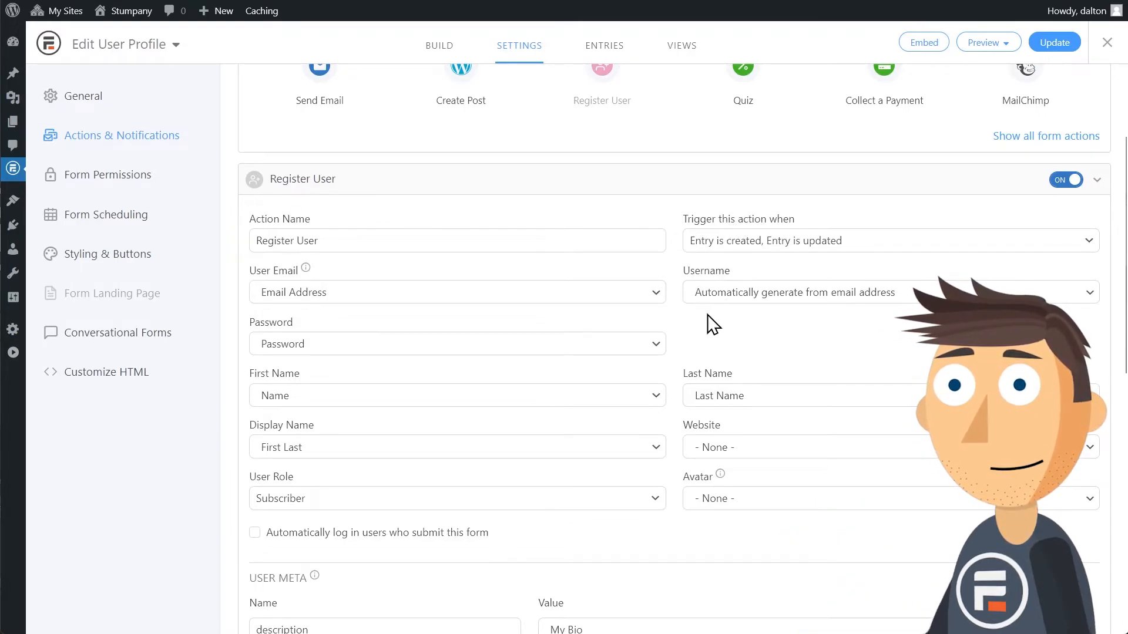
Step: Map the user's Website to the My Website field and save the action settings
left_click(457, 446)
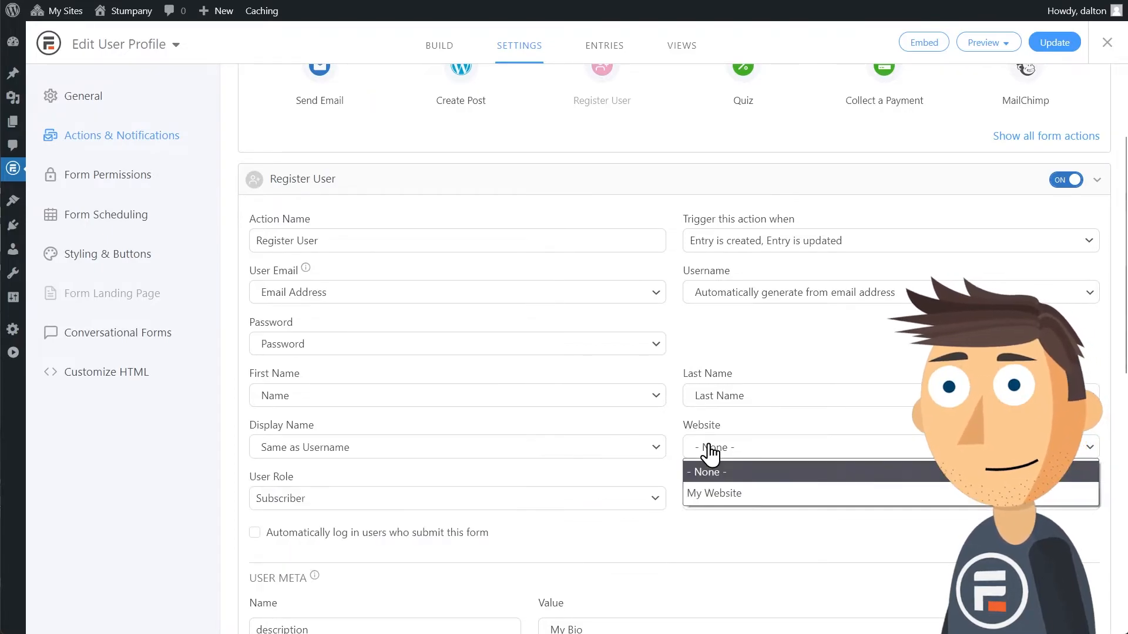
left_click(715, 492)
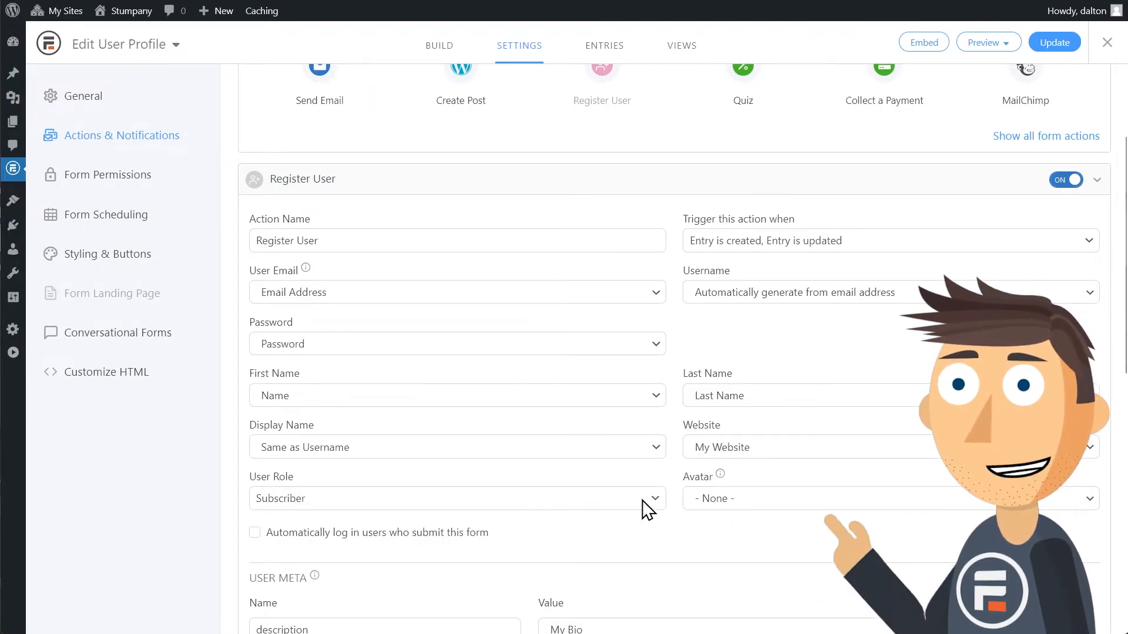
scroll("down", 3)
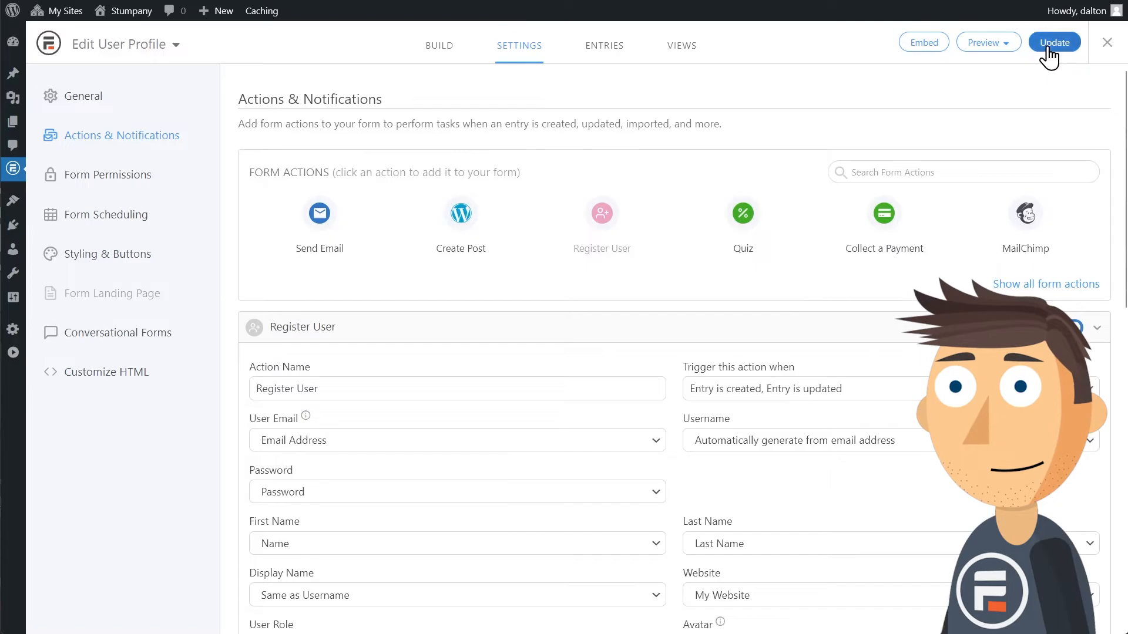
left_click(1053, 43)
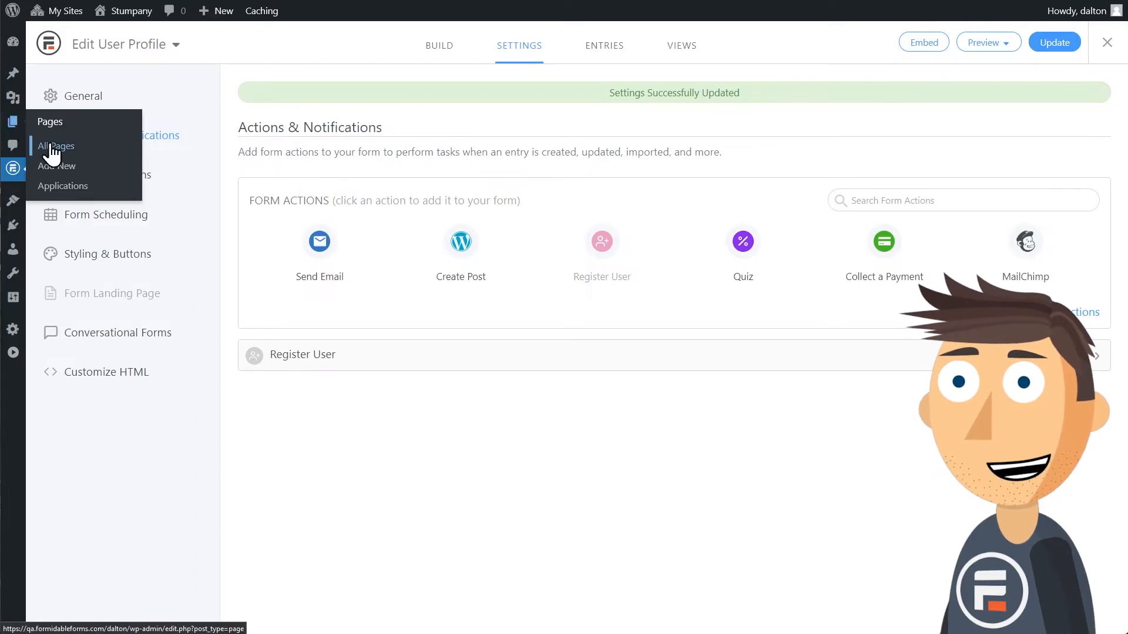
Step: Insert a Formidable Forms block showing Edit User Profile on the Edit User page and update it
left_click(56, 146)
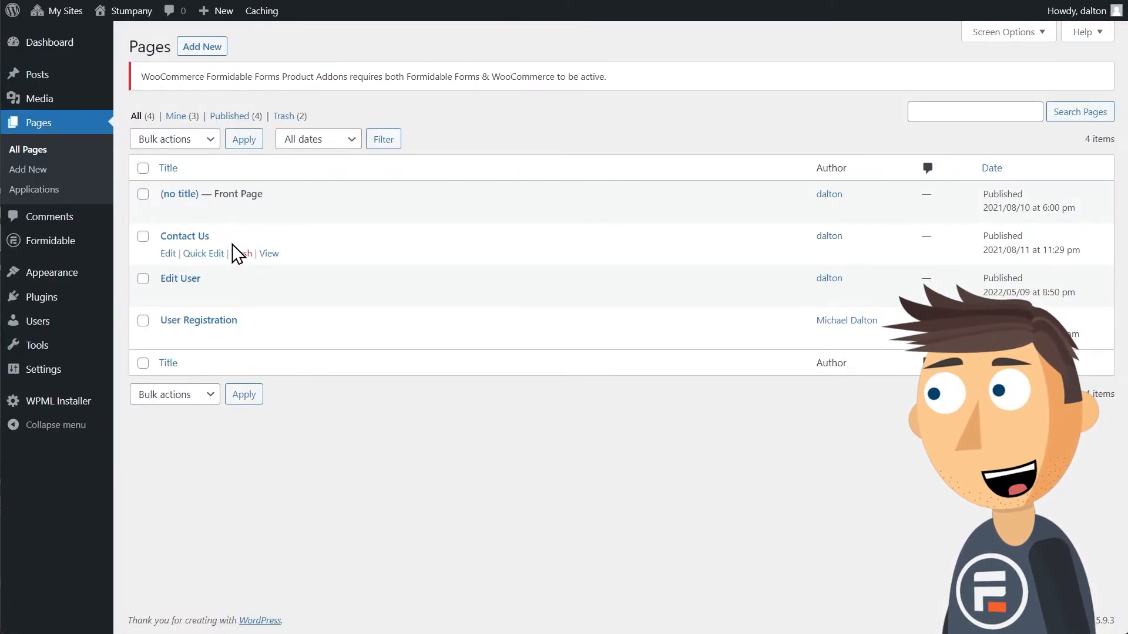
mouse_move(168, 296)
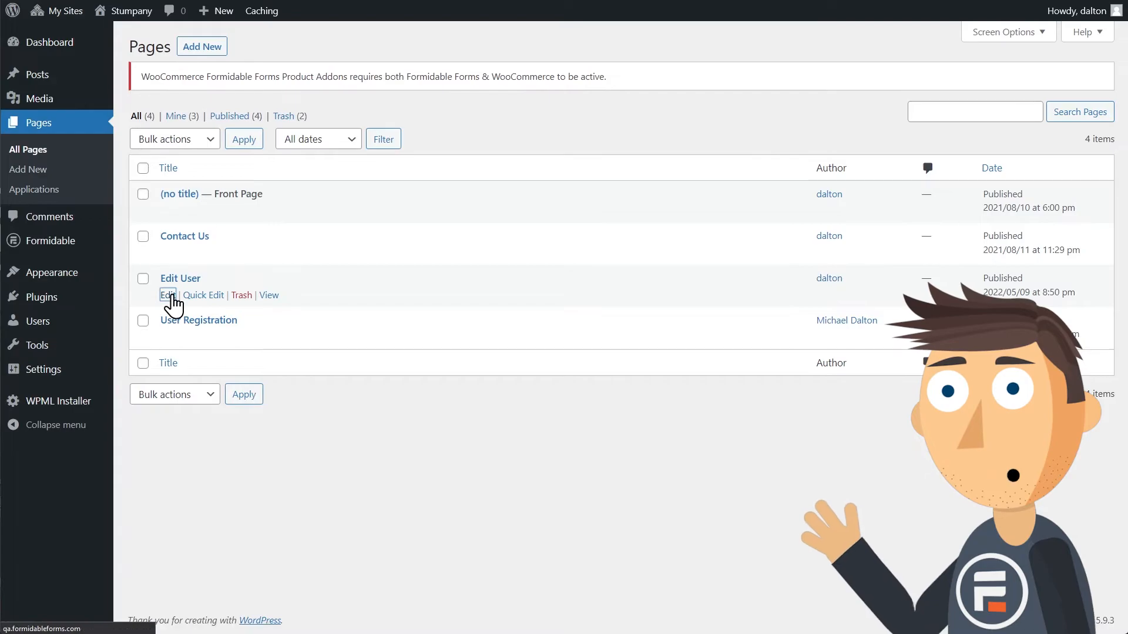
left_click(169, 295)
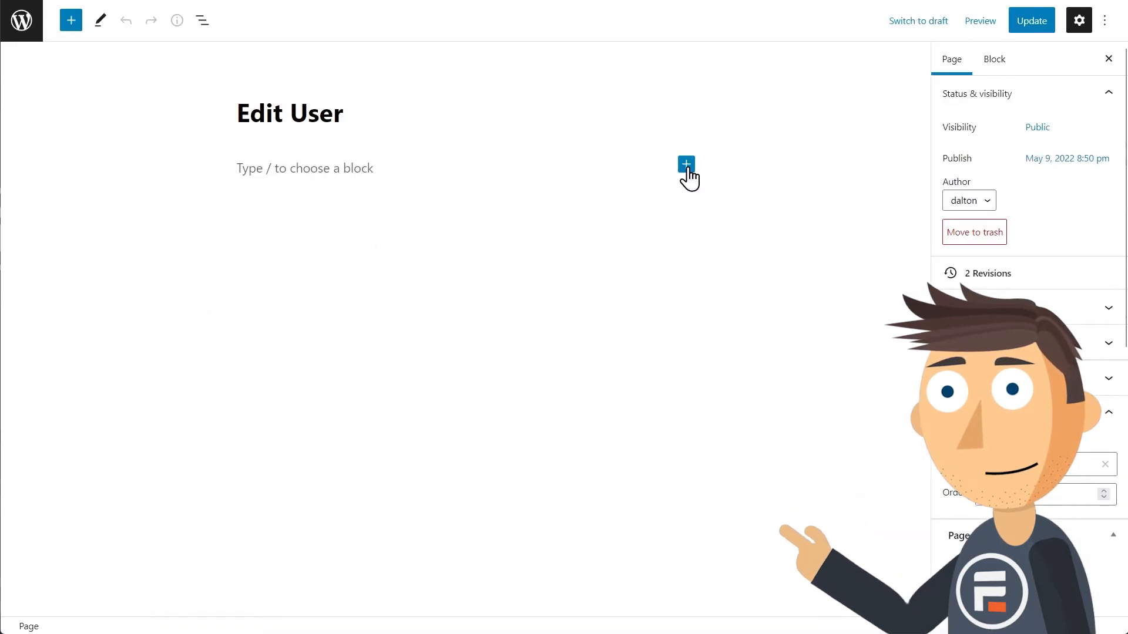
left_click(686, 163)
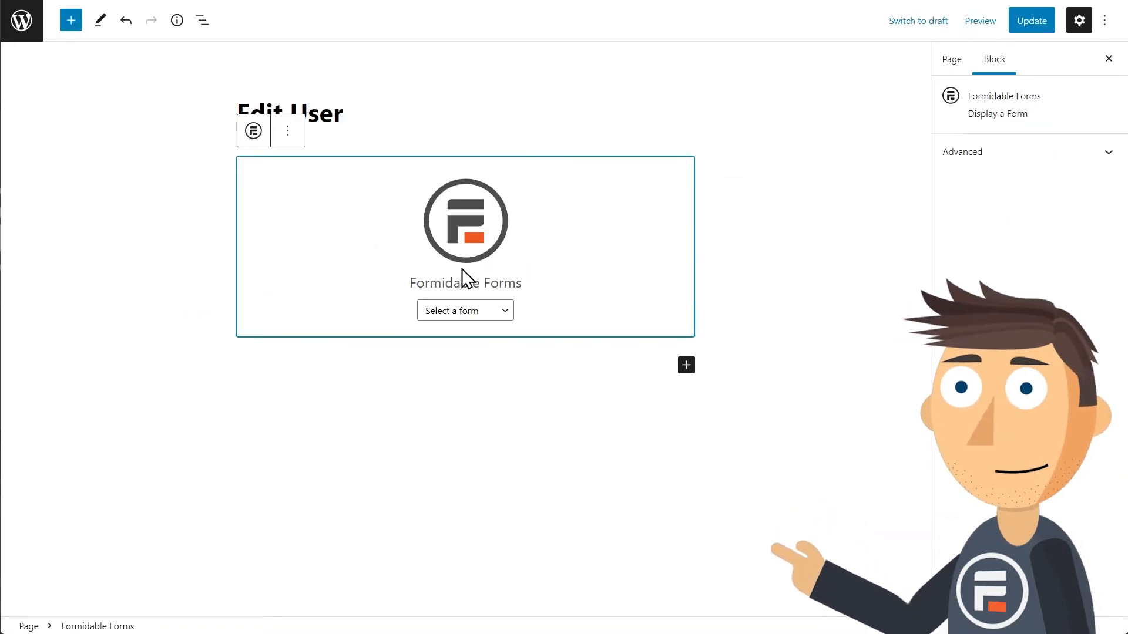
left_click(465, 310)
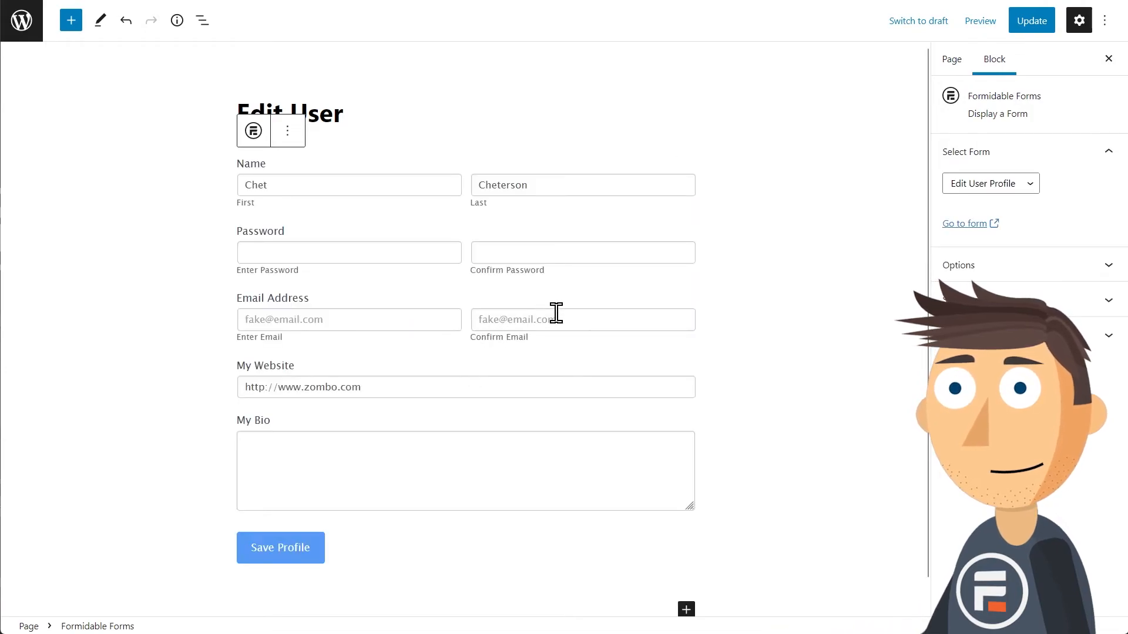
left_click(1031, 21)
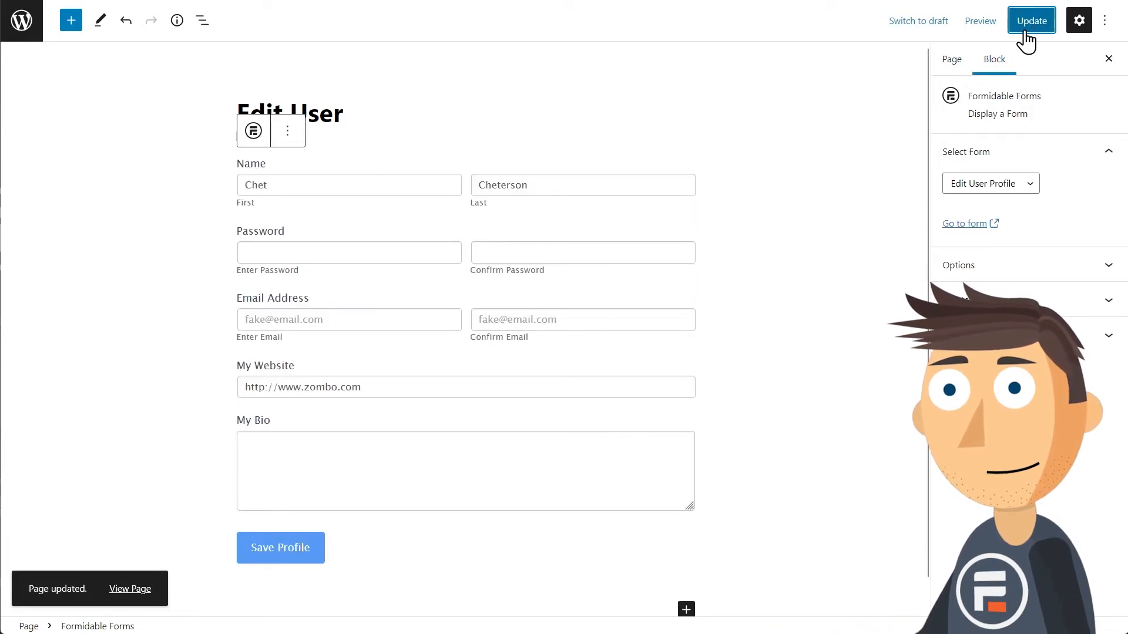
left_click(980, 21)
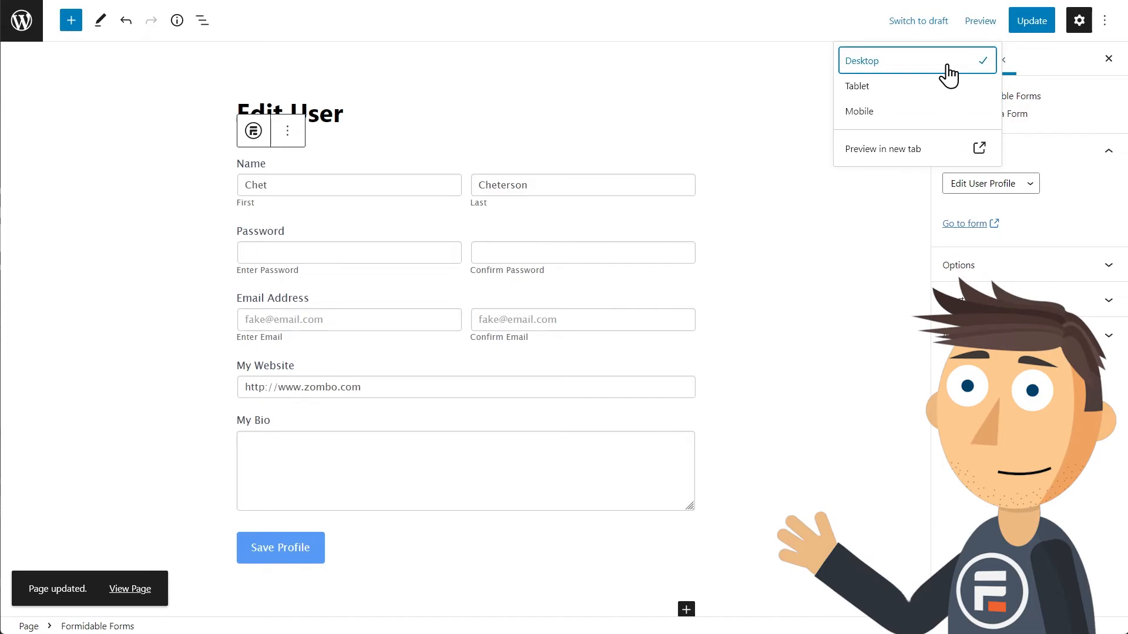
Step: On the live Edit User page, enter bio 'I'm just here so I don't get fined.' and save the profile
left_click(884, 148)
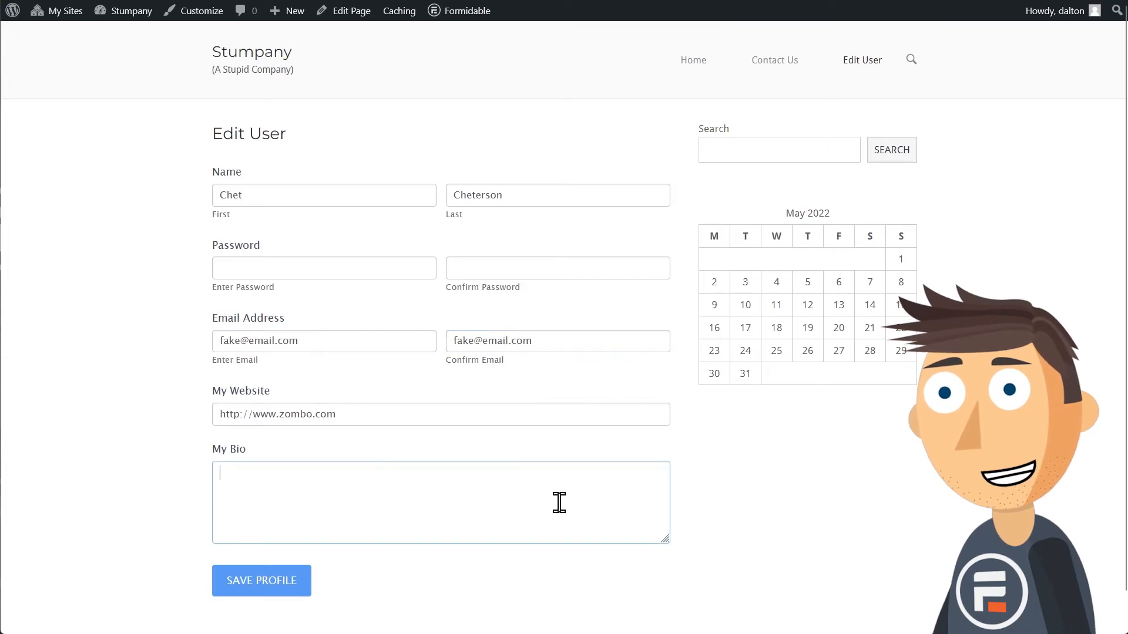
type("I'm just here so I don't get fined.")
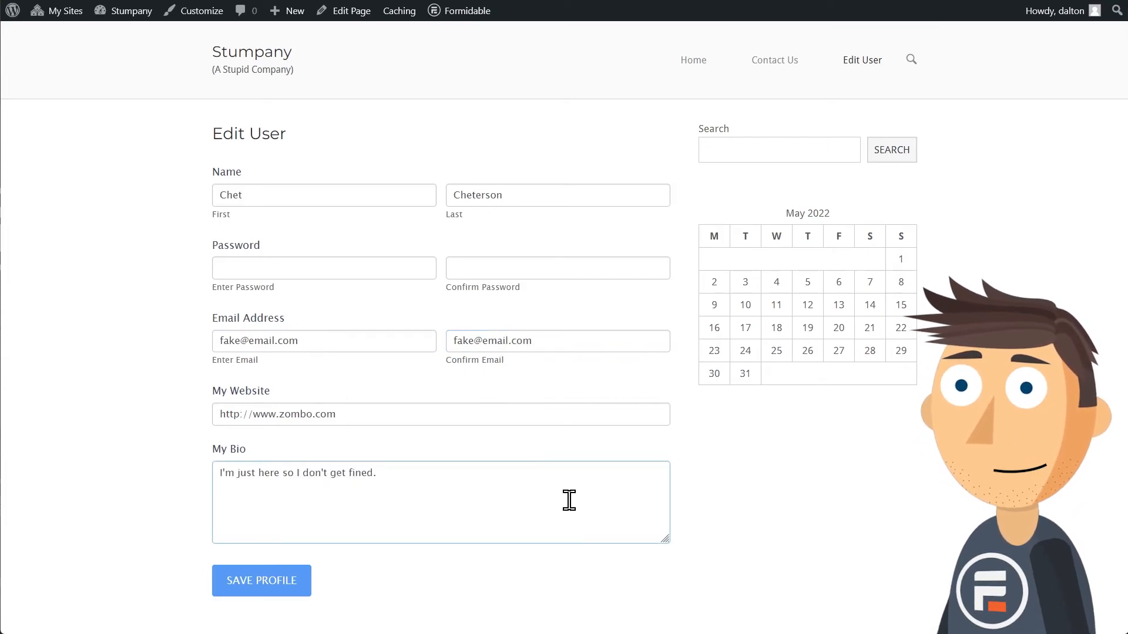
left_click(261, 580)
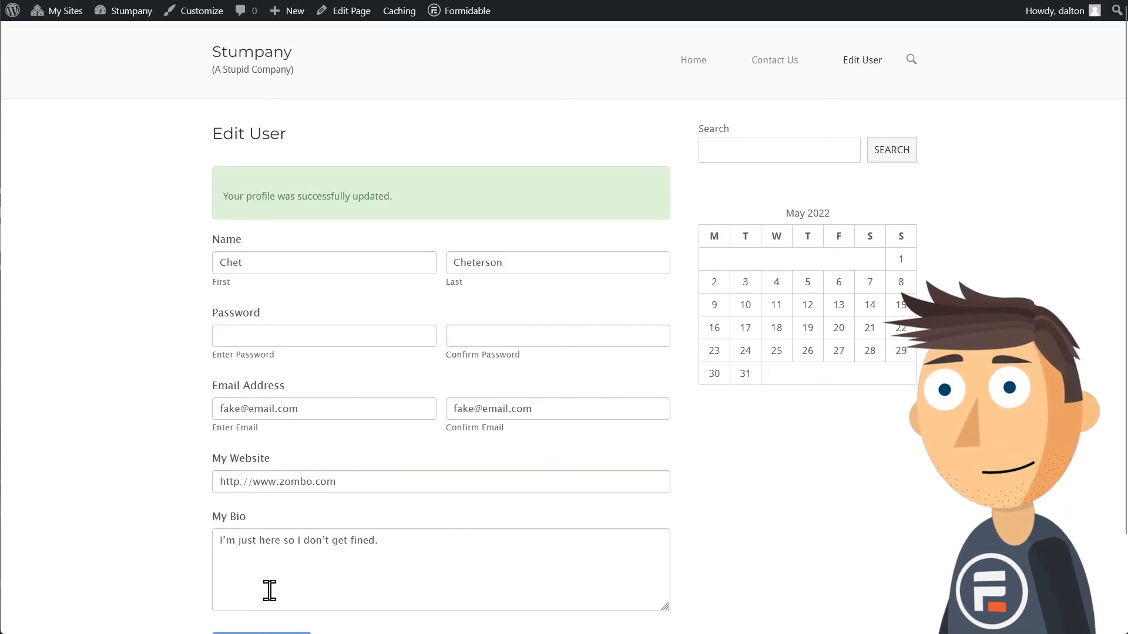